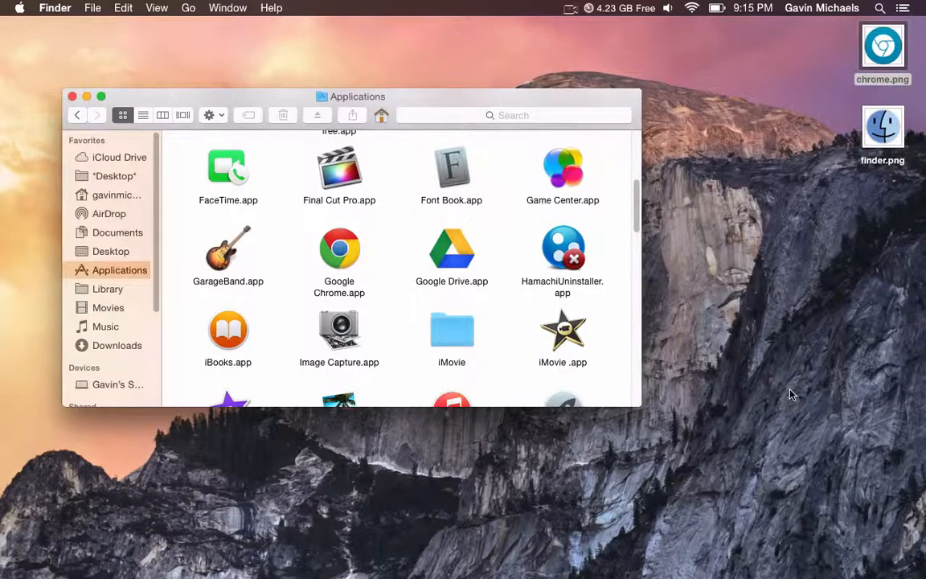
mouse_move(708, 77)
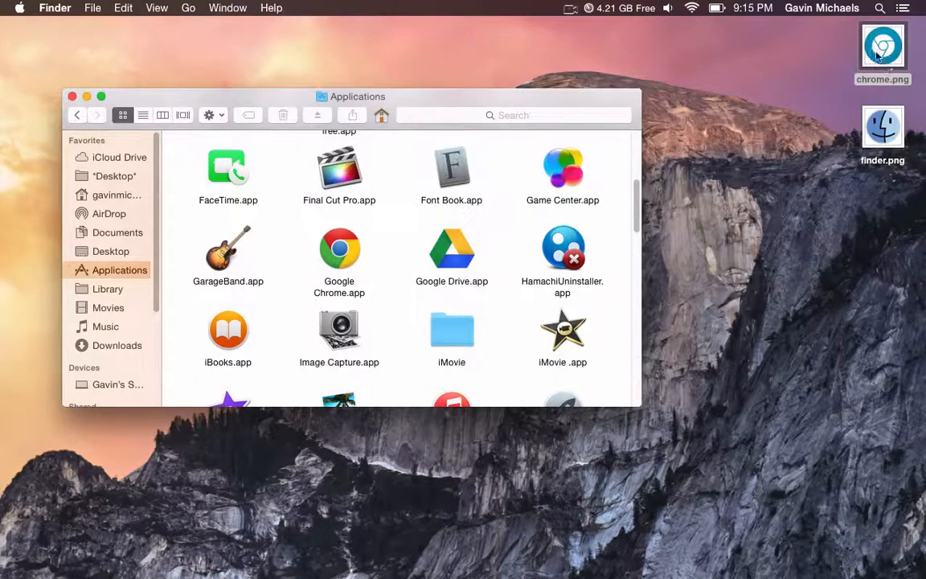
mouse_move(821, 58)
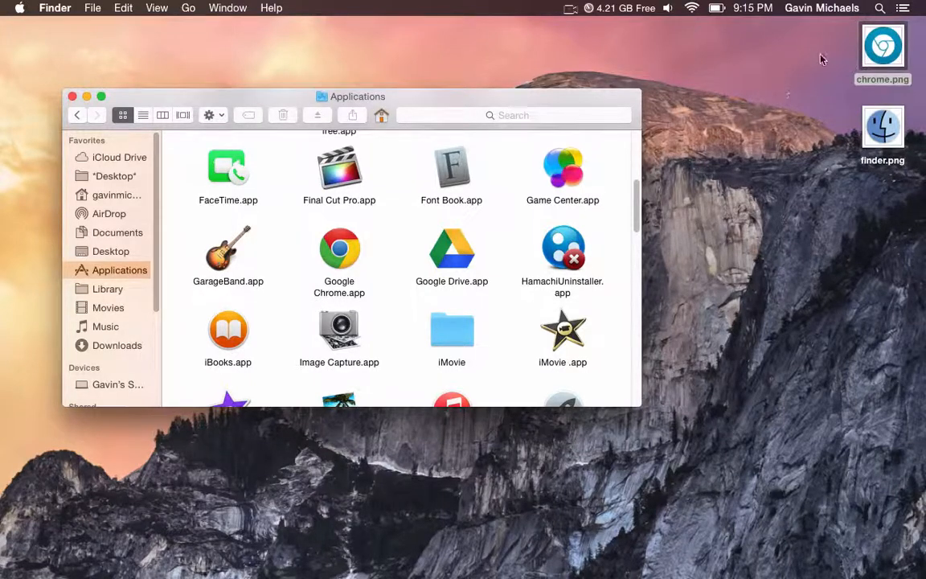
- Copy the blue Chrome icon image from chrome.png in Preview
double_click(883, 45)
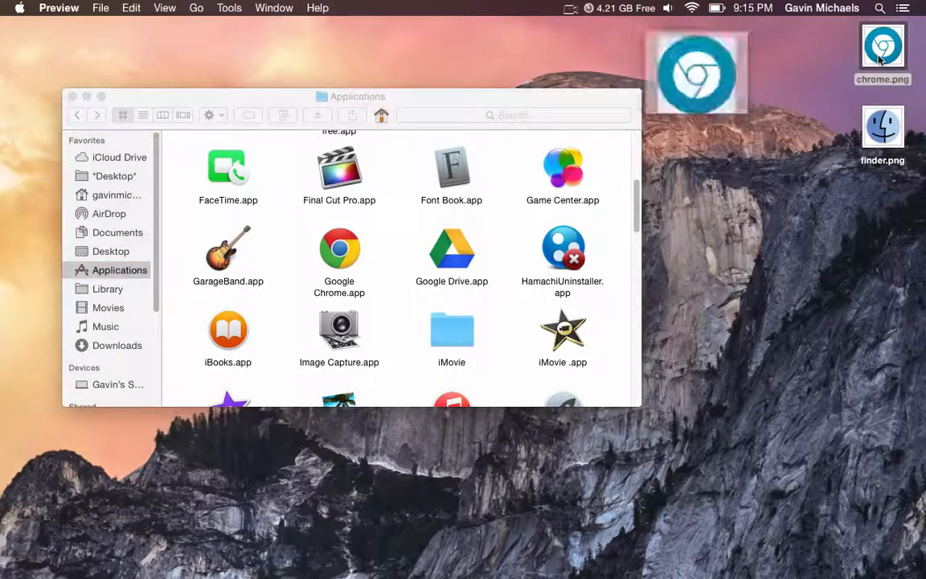
double_click(882, 45)
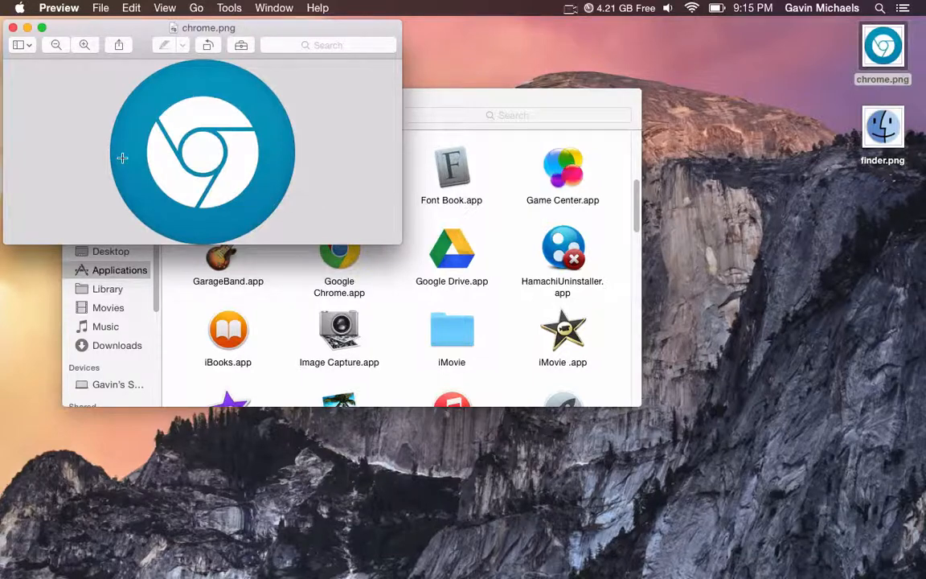
key("cmd+c")
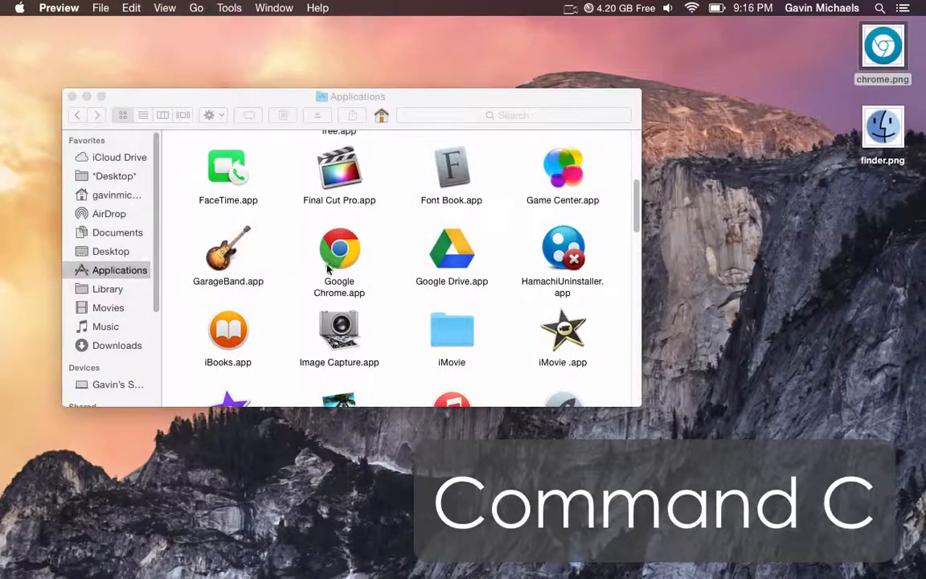
- Paste the copied blue image as Google Chrome.app's icon via its Get Info panel
left_click(337, 248)
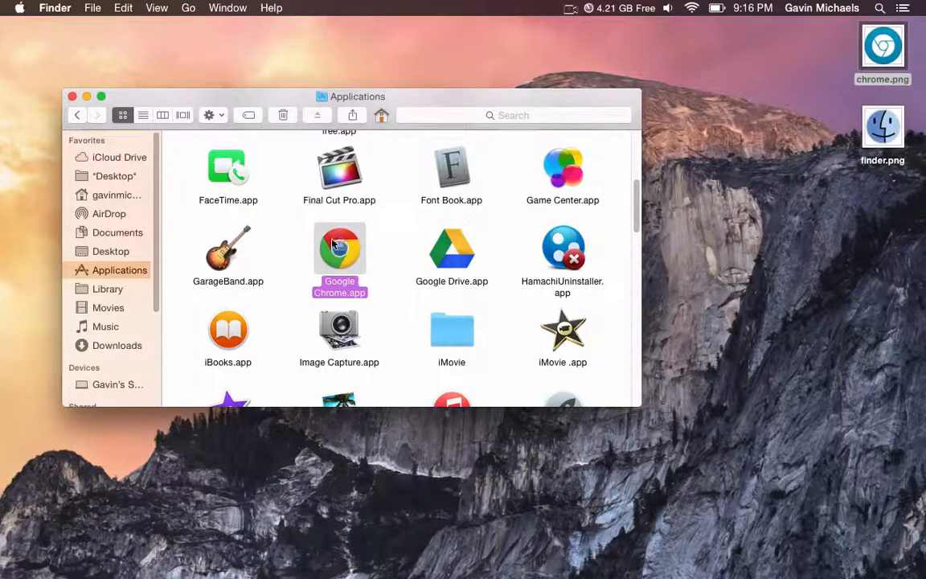
right_click(339, 247)
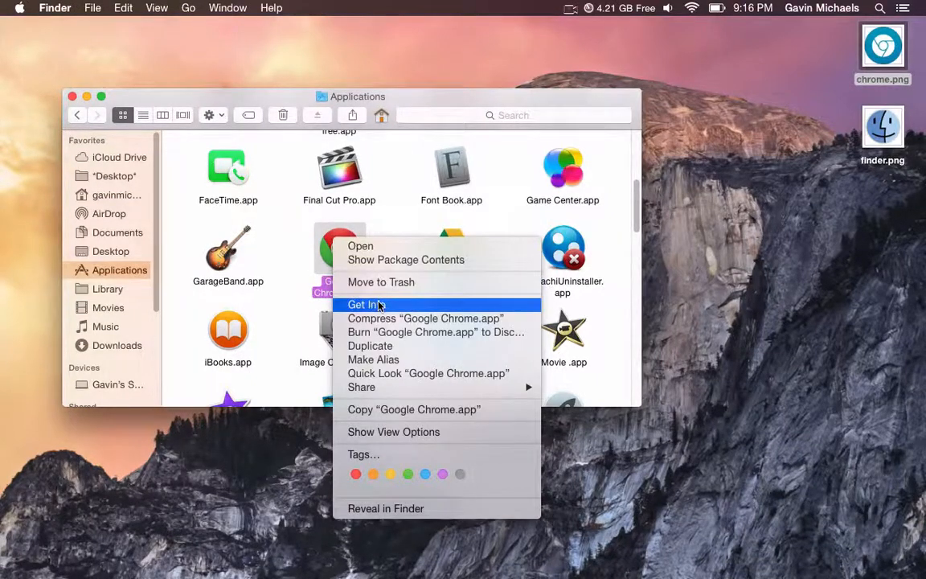
left_click(366, 304)
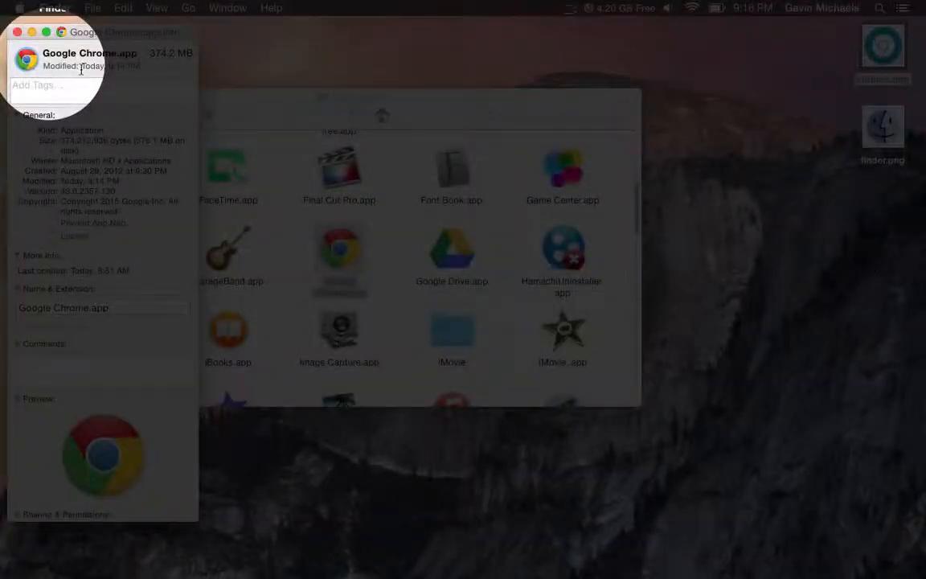
key("cmd+v")
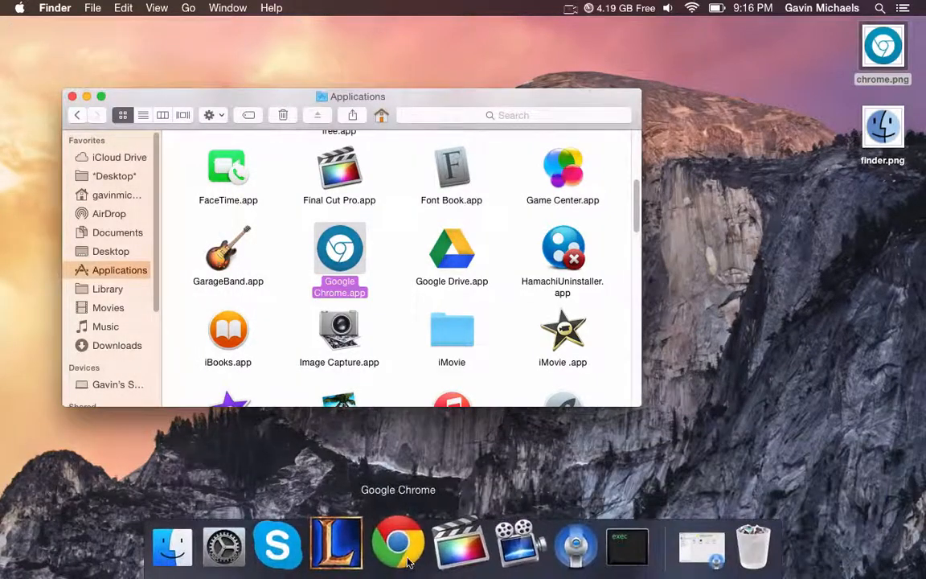
- Drag the blue-icon Google Chrome.app from Applications into the Dock
left_click_drag(399, 543, 747, 370)
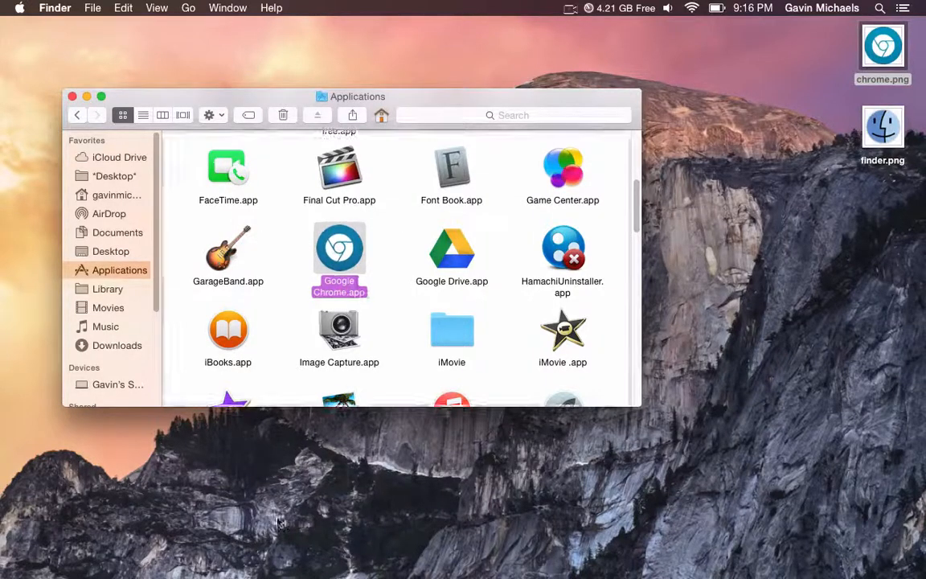
mouse_move(351, 545)
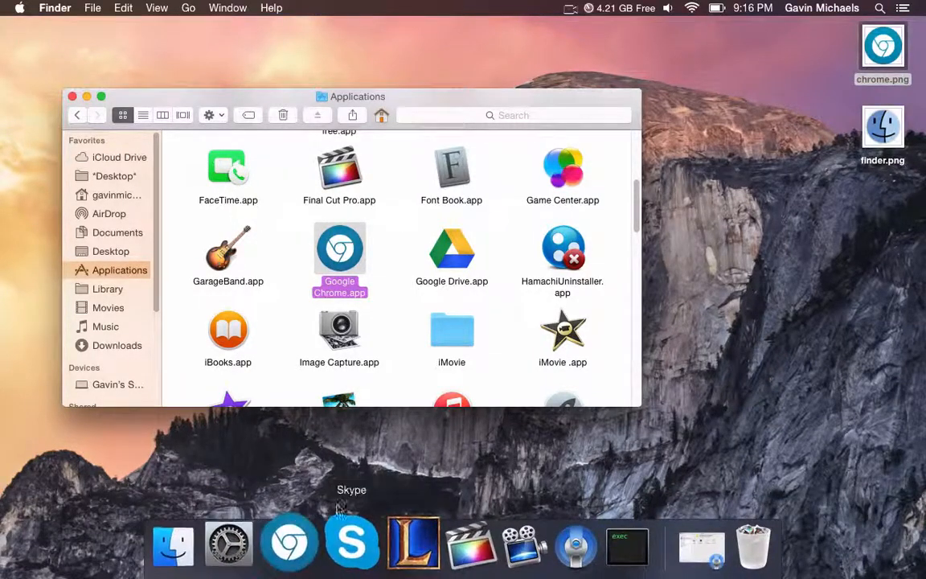
mouse_move(351, 550)
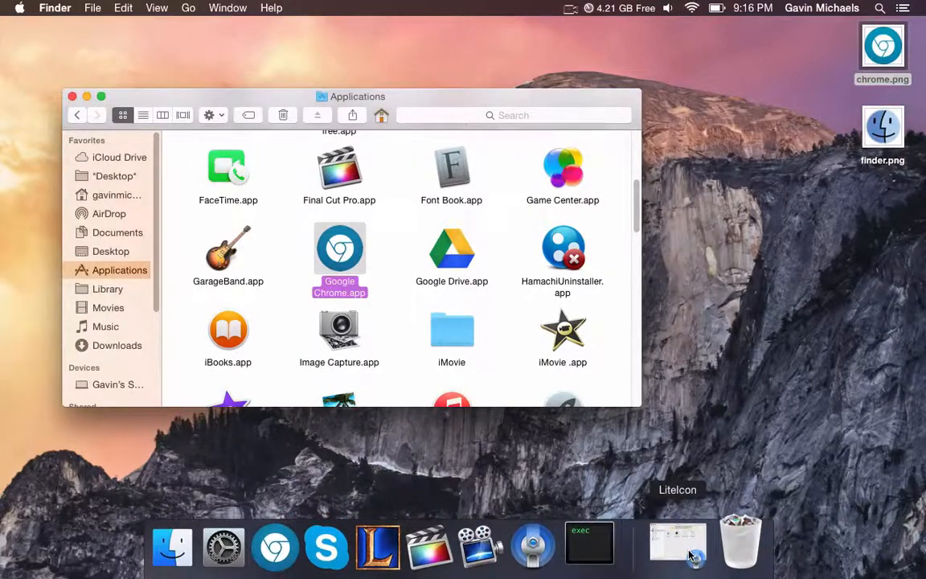
- Set finder.png as the Dock's Finder icon in LiteIcon, apply with password, and clear the icon cache
left_click(679, 545)
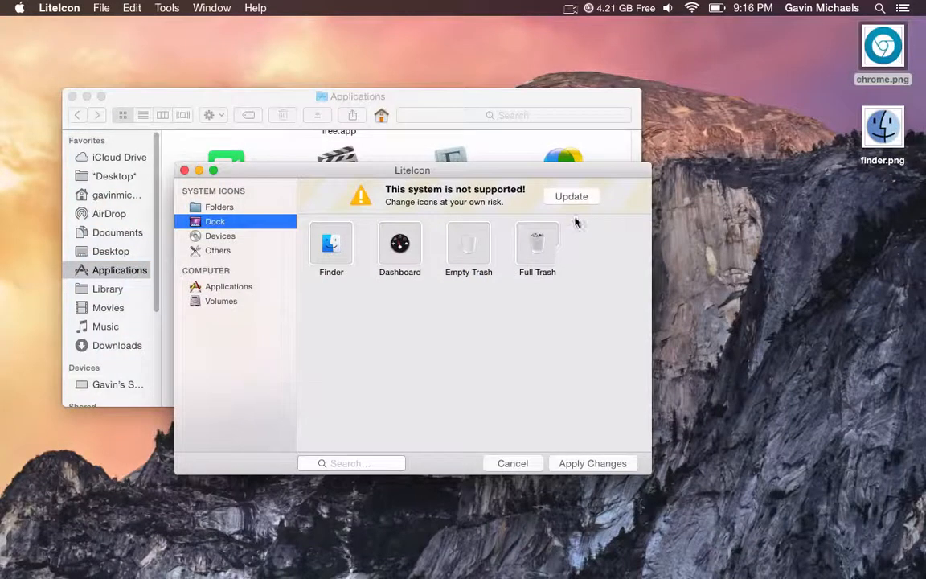
left_click_drag(882, 127, 733, 80)
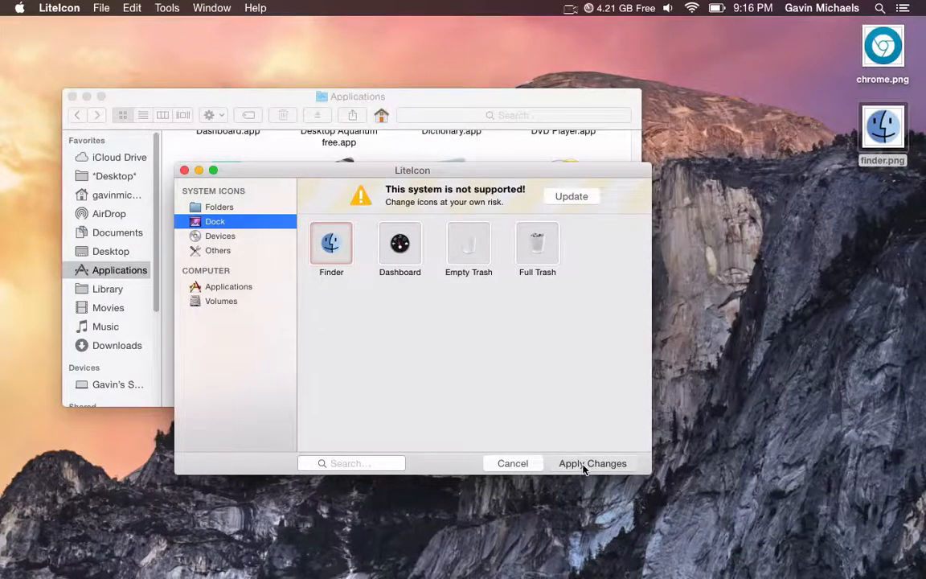
left_click(591, 463)
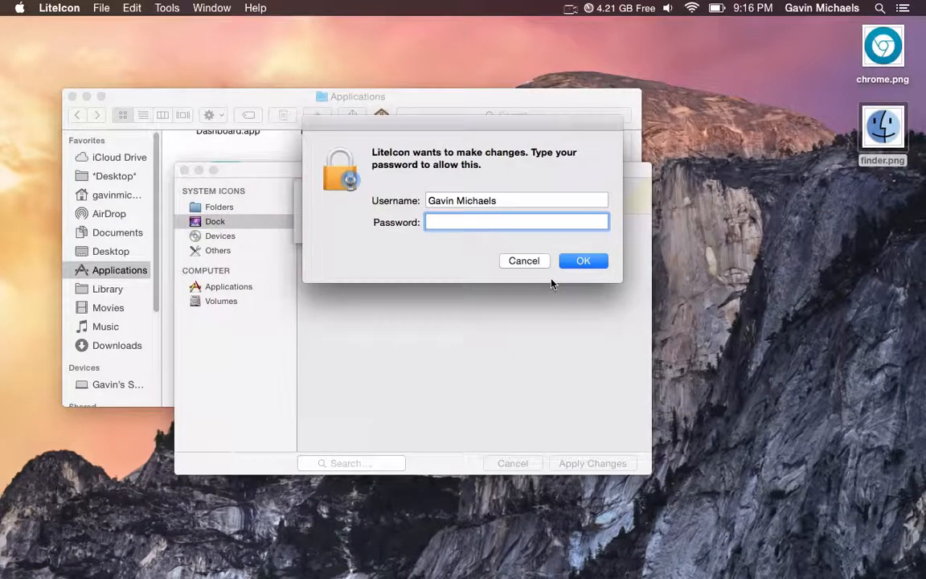
left_click(583, 260)
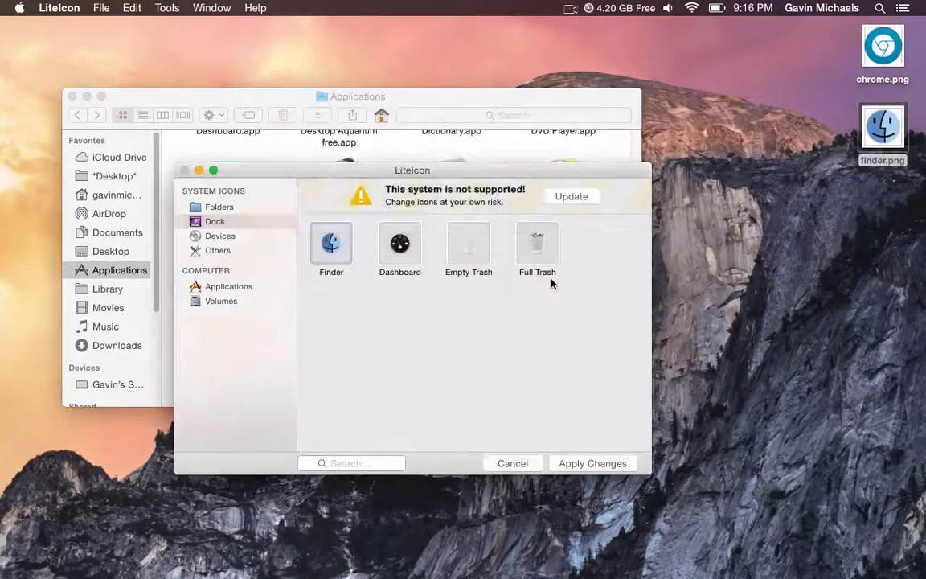
left_click(591, 463)
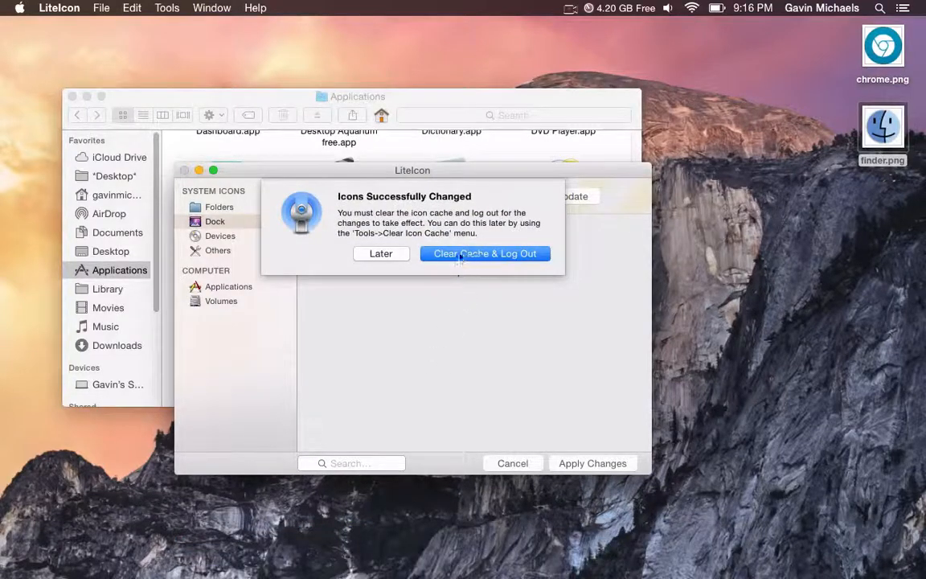